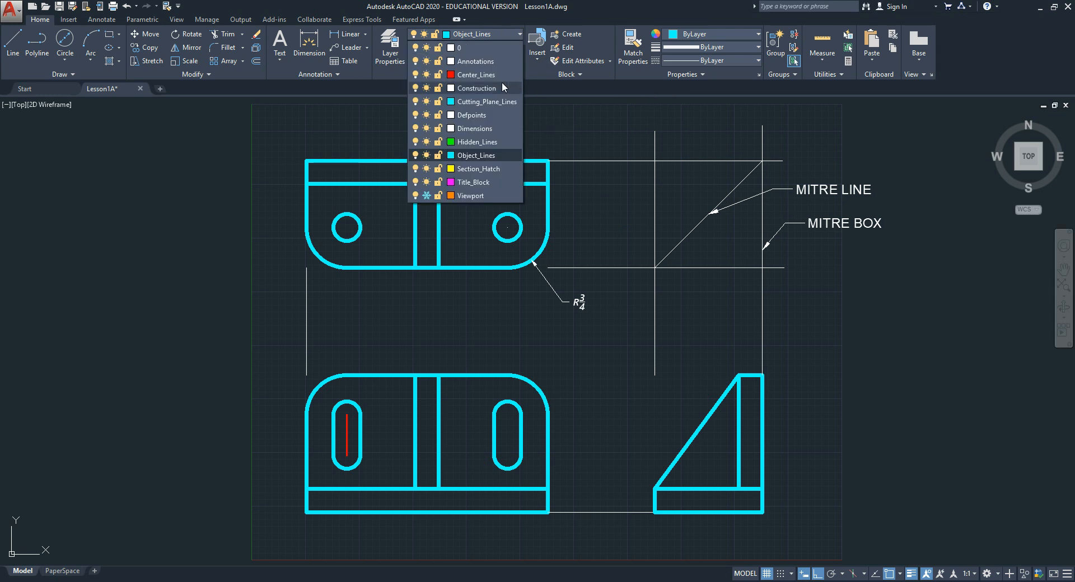
# Pick Construction from the Layer dropdown as the current layer.
pyautogui.click(476, 88)
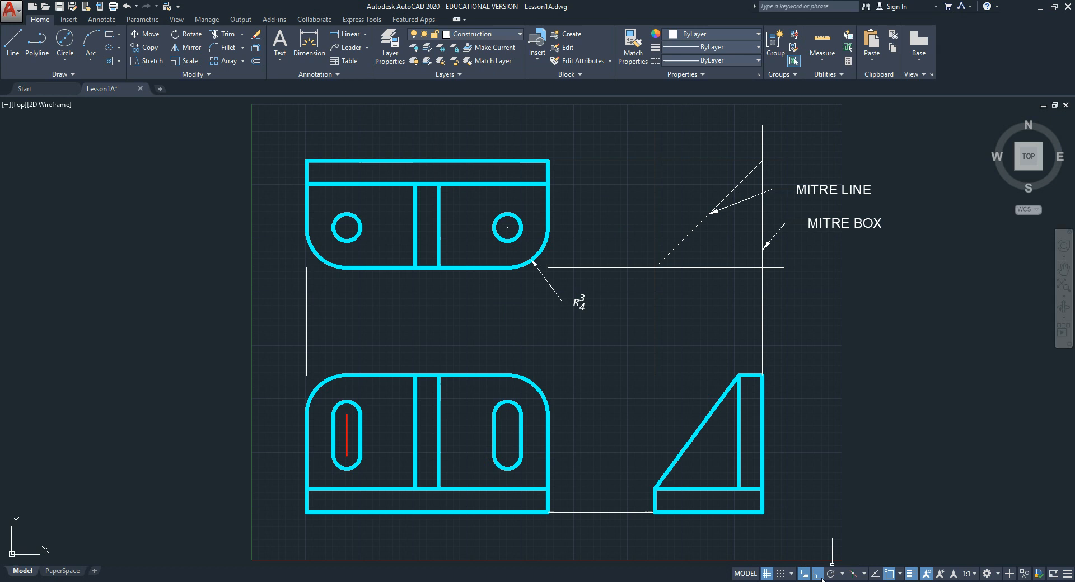
pyautogui.moveTo(498, 295)
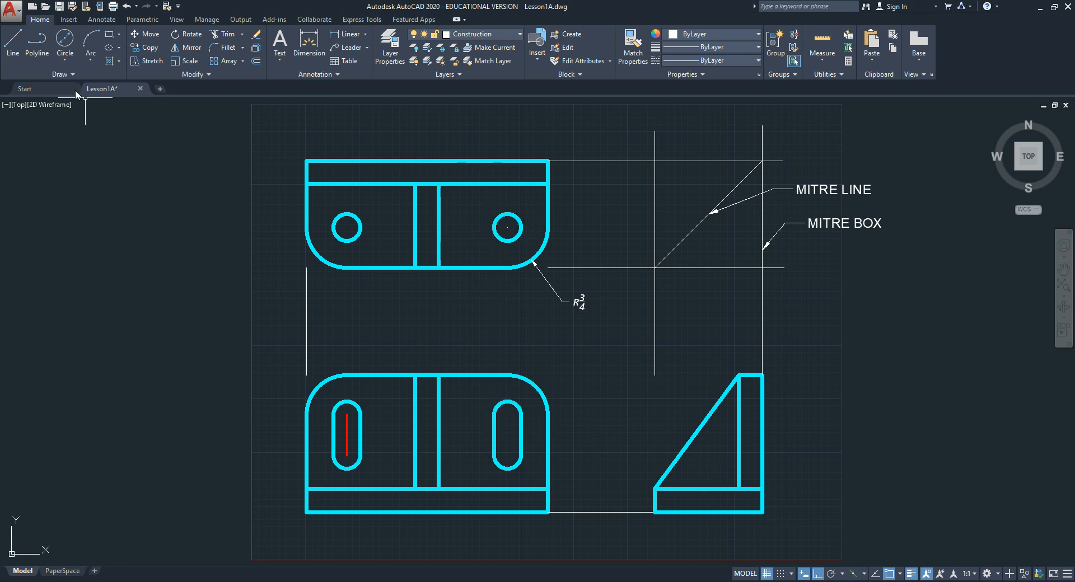
pyautogui.moveTo(12, 43)
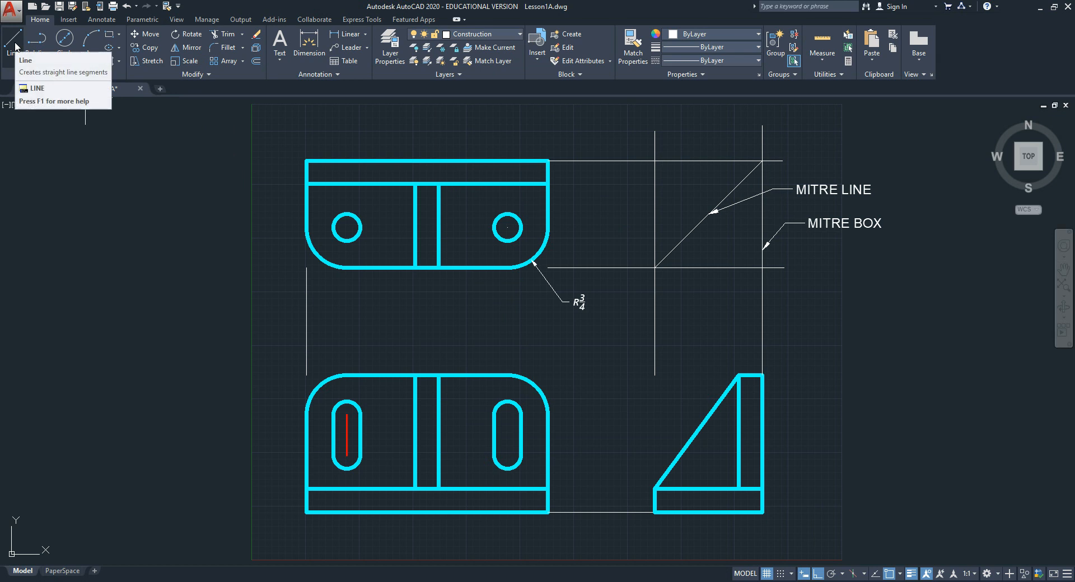
# Draw vertical projection lines from the hole and slot edges through the top and front views.
pyautogui.click(11, 44)
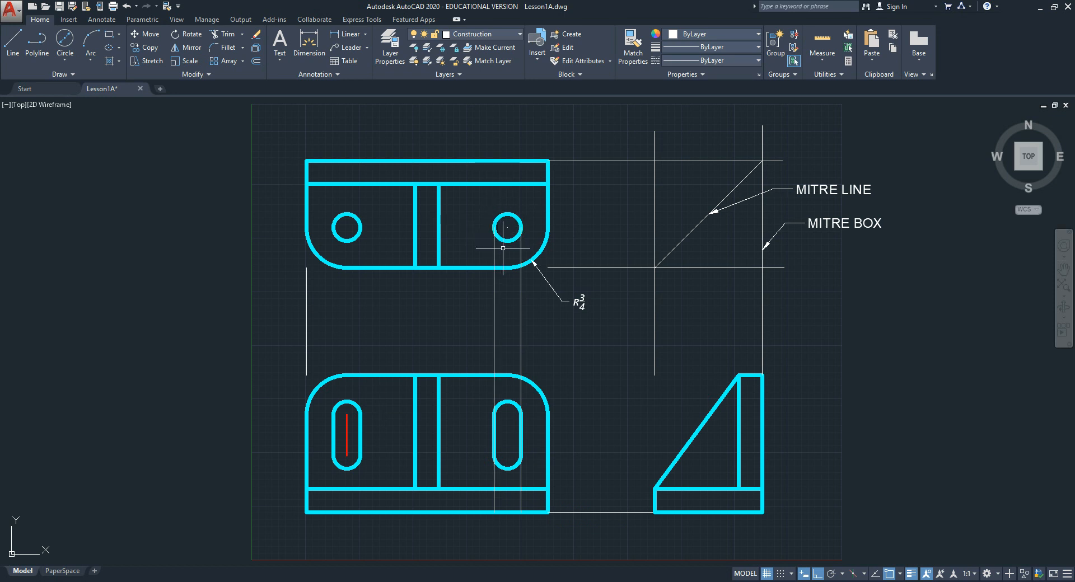
pyautogui.moveTo(504, 411)
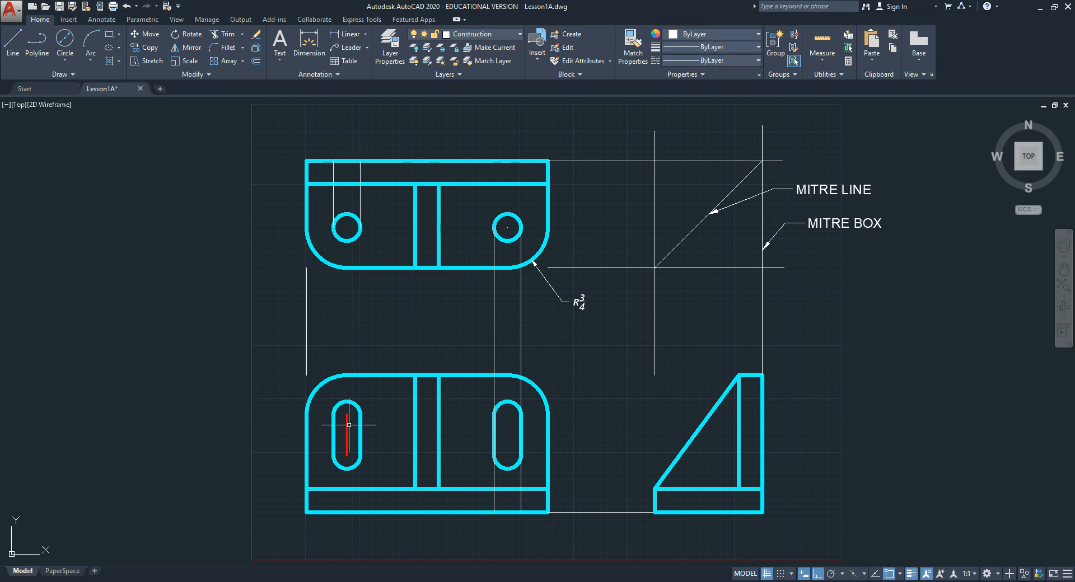
pyautogui.click(348, 511)
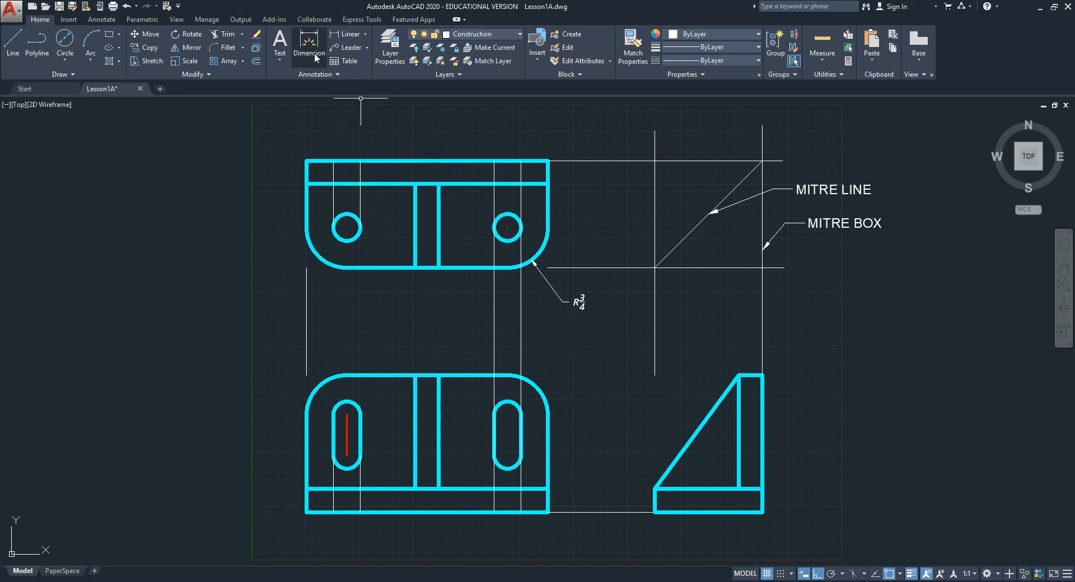
pyautogui.click(308, 48)
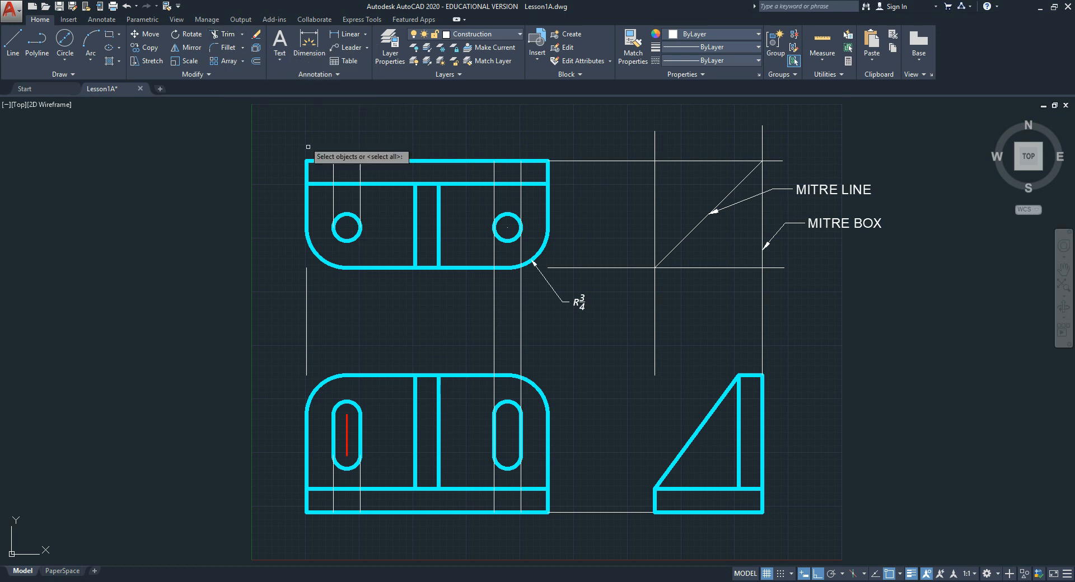
# Select the top view's strip lines as trim boundaries for the hole projection lines.
pyautogui.click(376, 183)
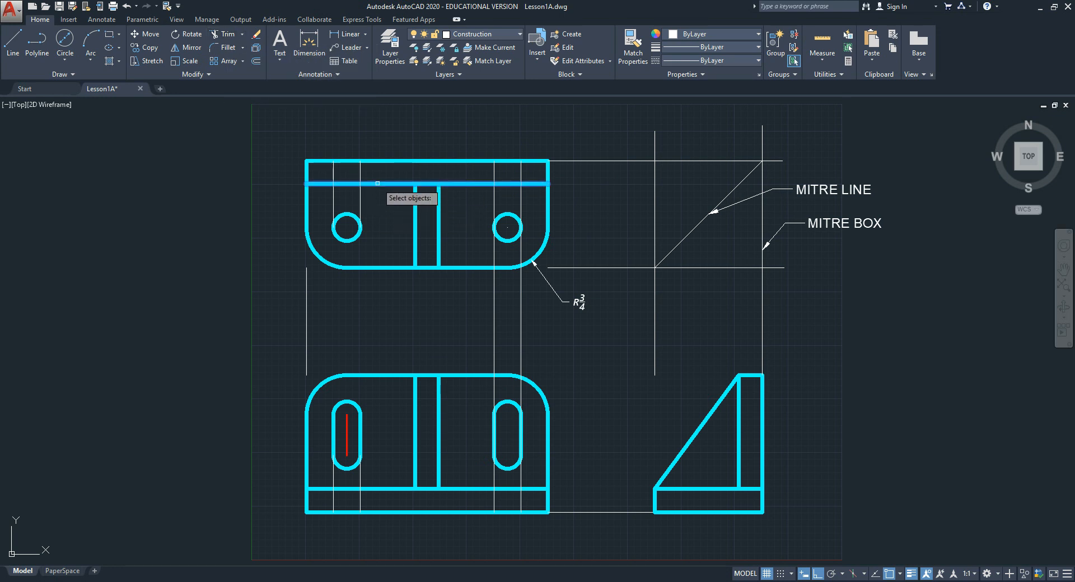
pyautogui.click(425, 164)
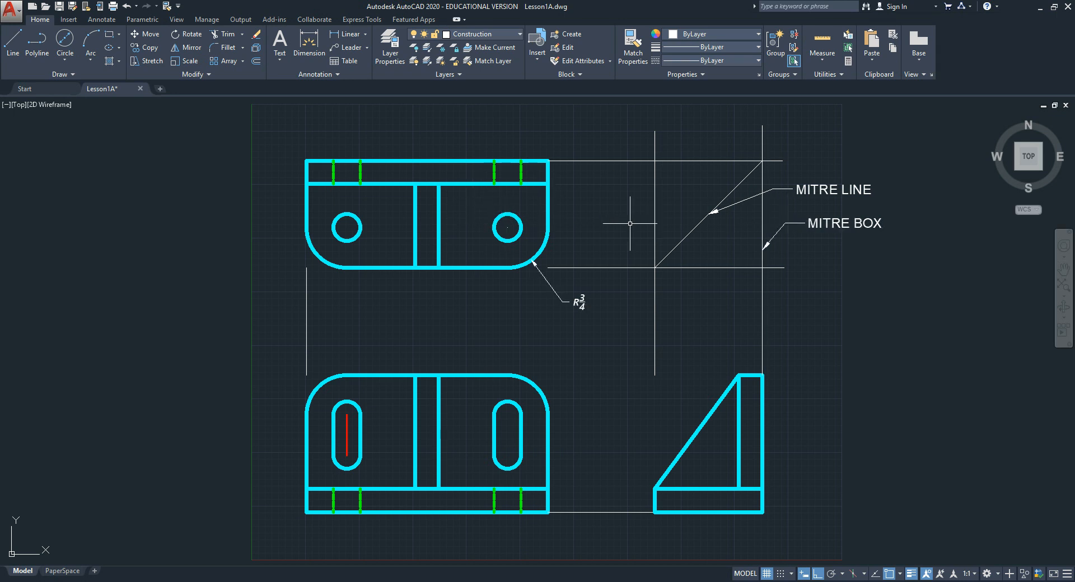
pyautogui.moveTo(691, 509)
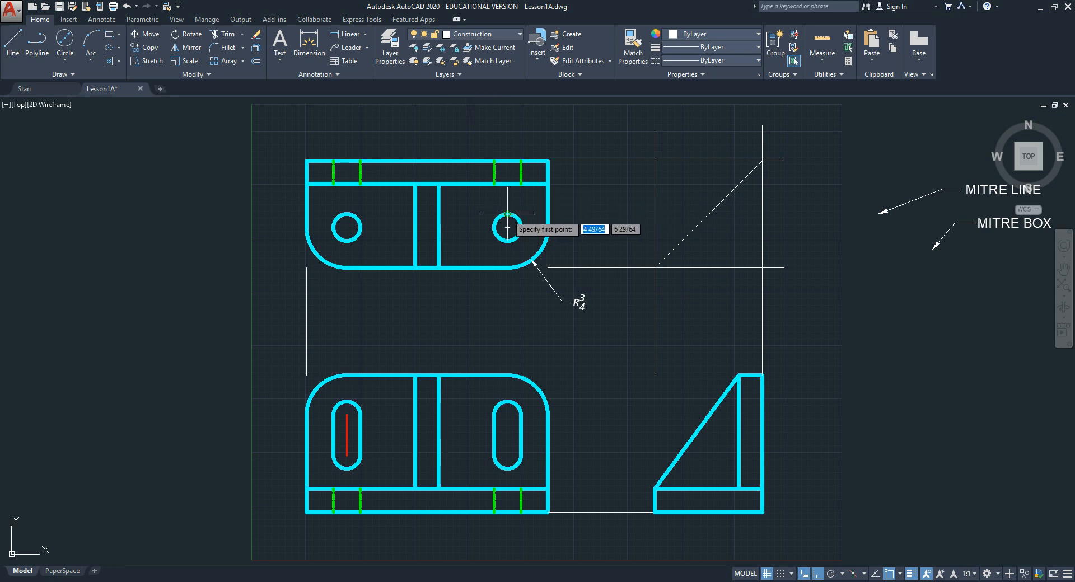
# Project the right hole's edges via the mitre line into the right side view.
pyautogui.click(507, 227)
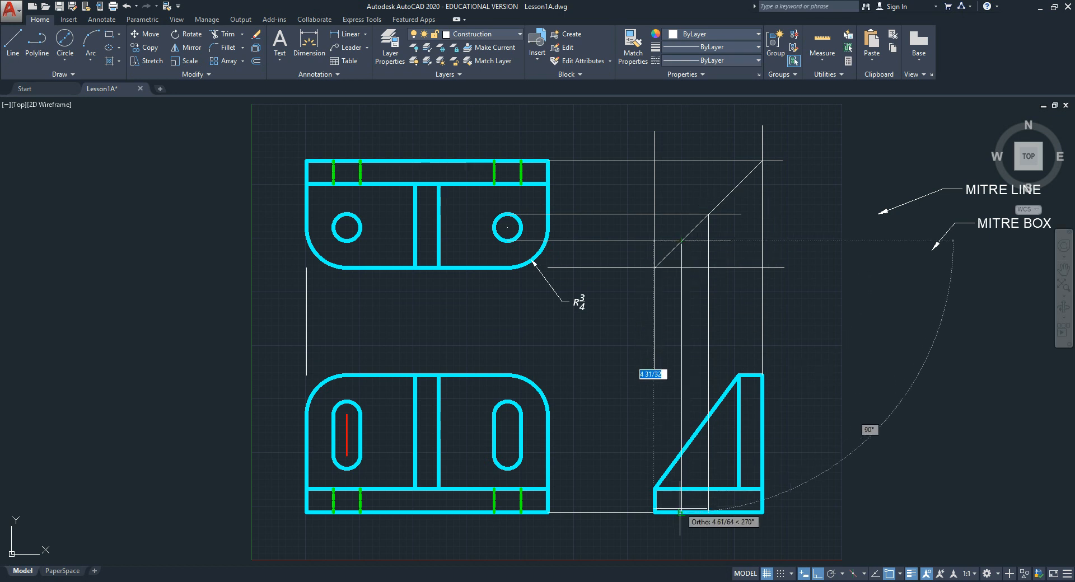
pyautogui.rightClick(717, 398)
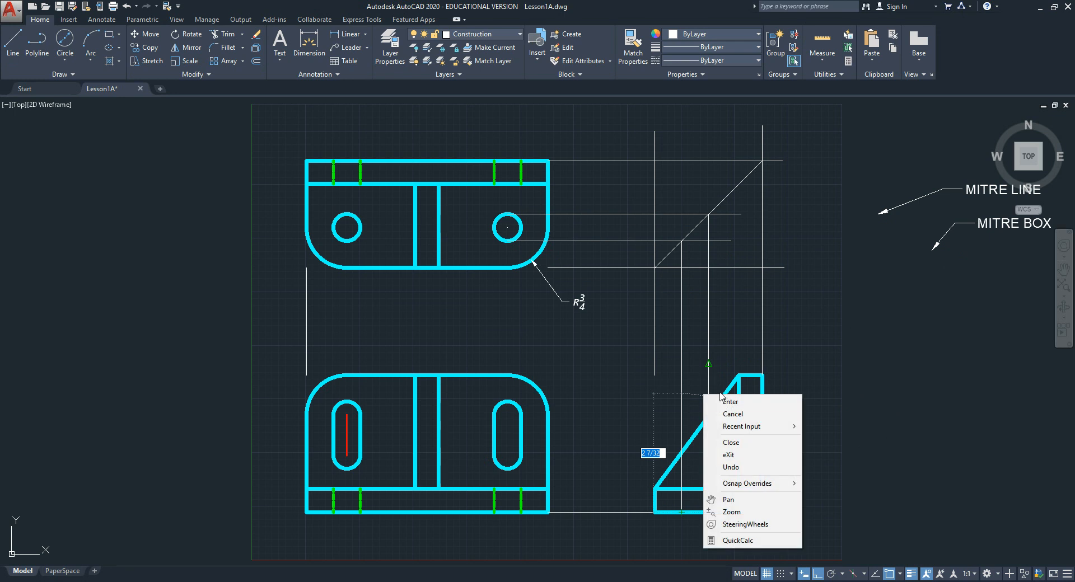
pyautogui.click(729, 402)
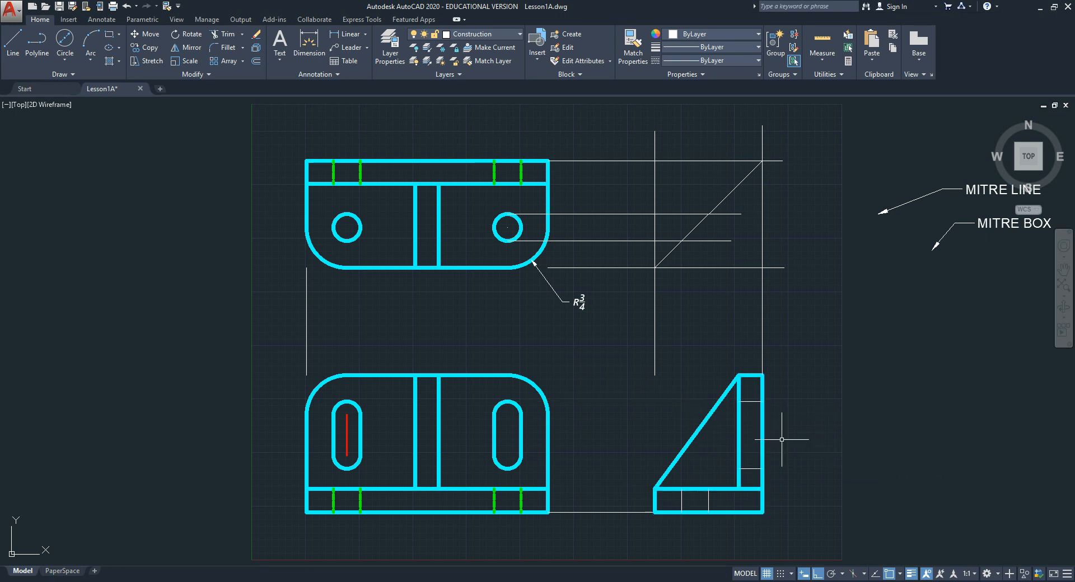
pyautogui.moveTo(750, 408)
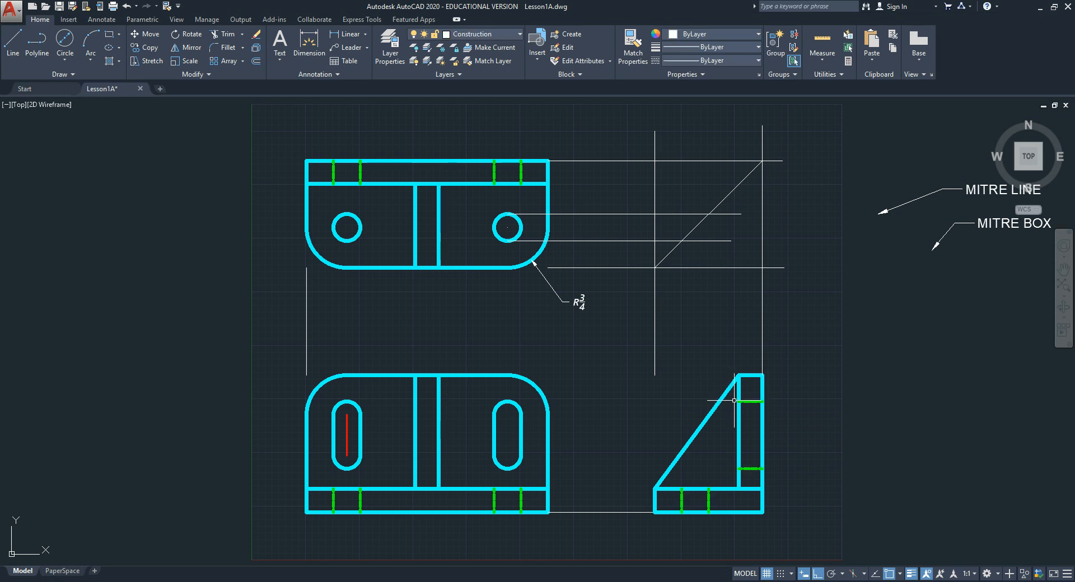
pyautogui.moveTo(512, 473)
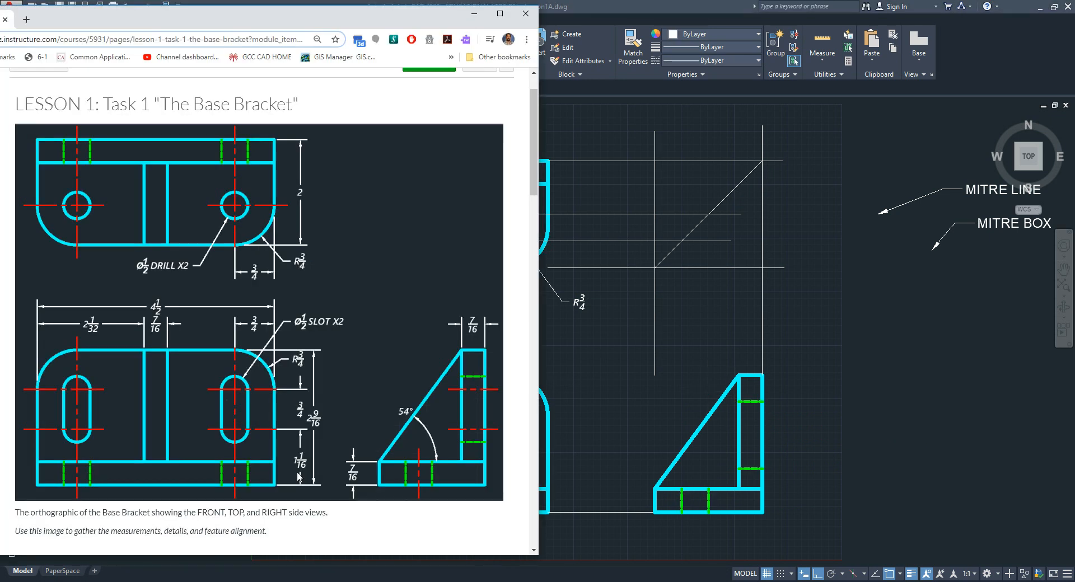
pyautogui.moveTo(439, 399)
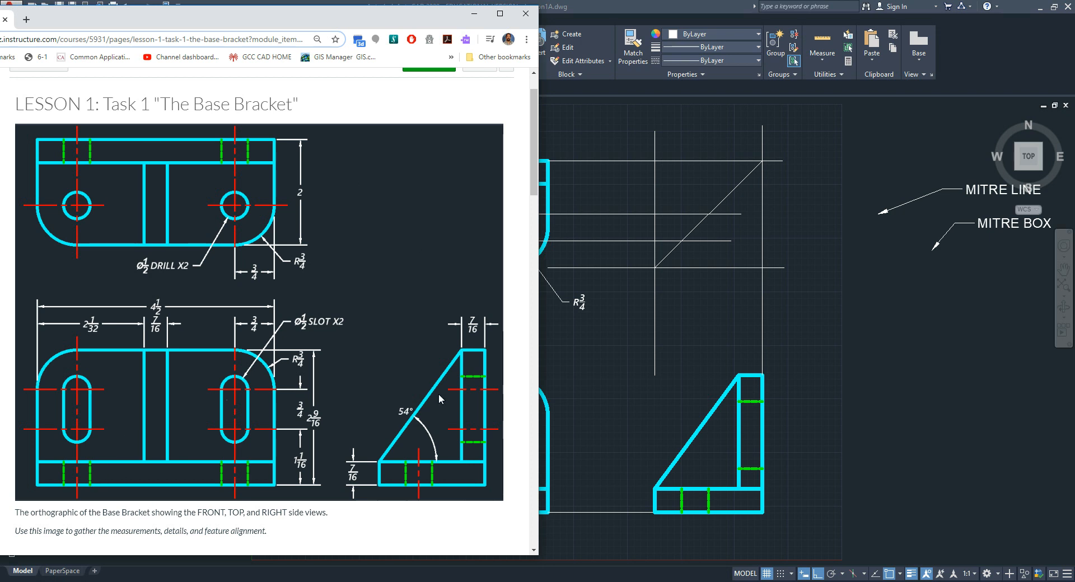
pyautogui.moveTo(450, 418)
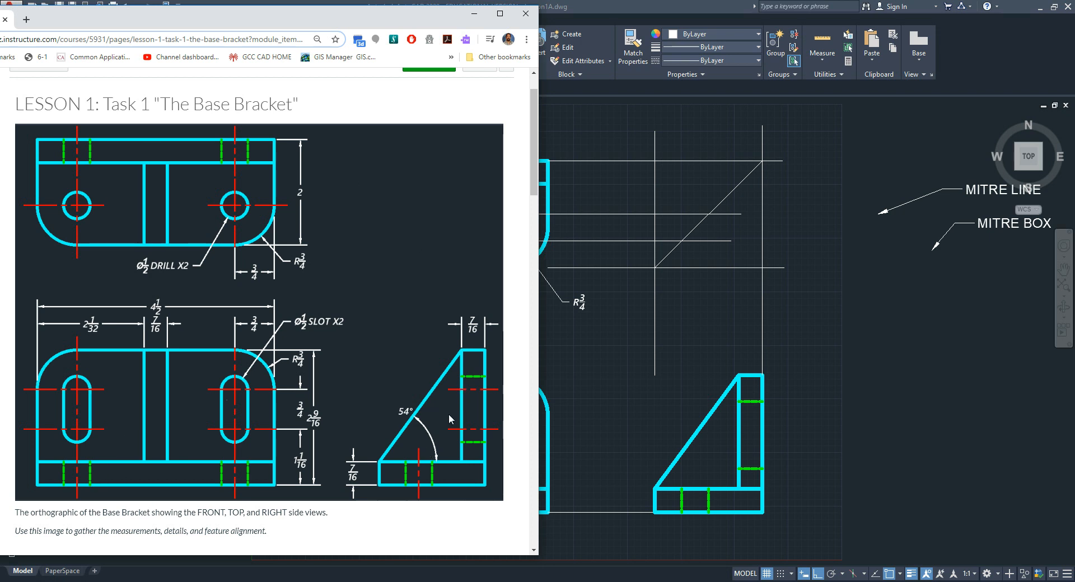